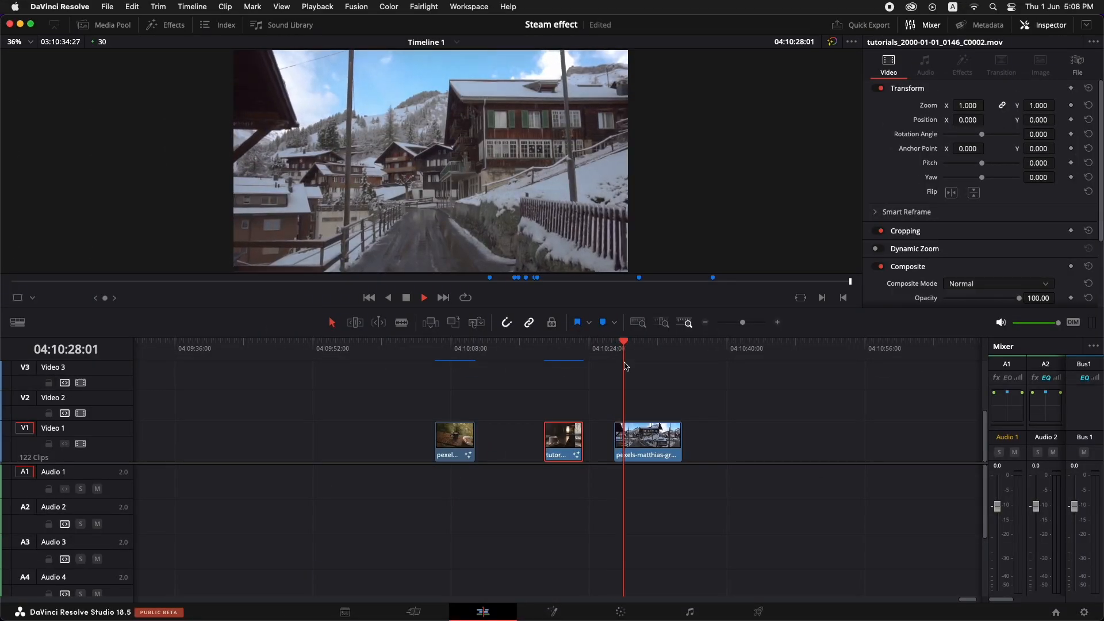
Stop playback and show the Effects Library beside the viewer
click(640, 342)
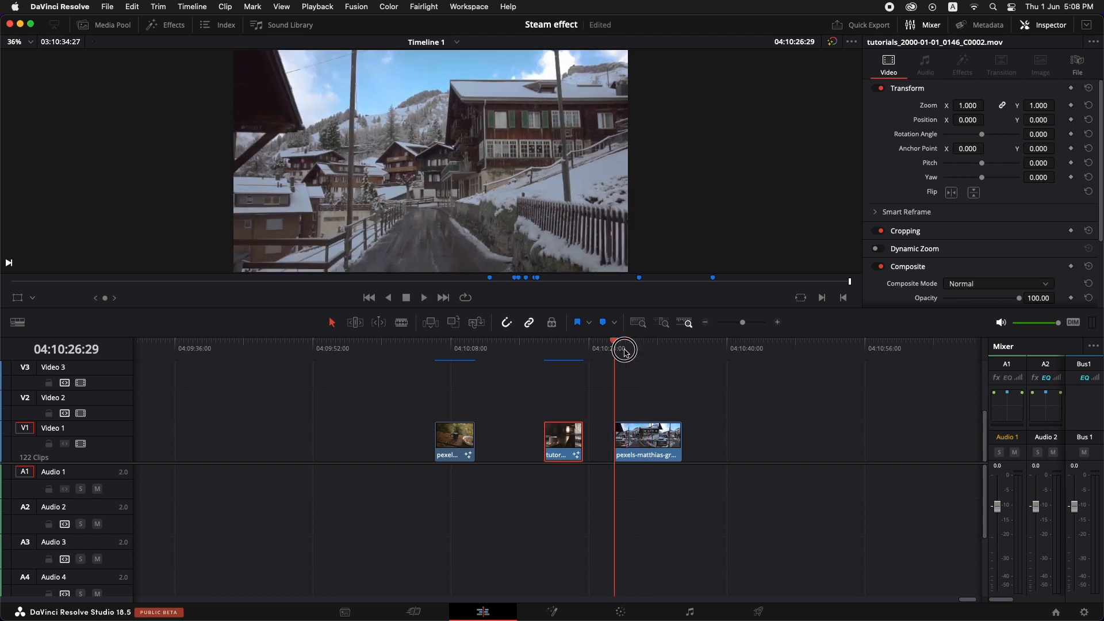
click(165, 24)
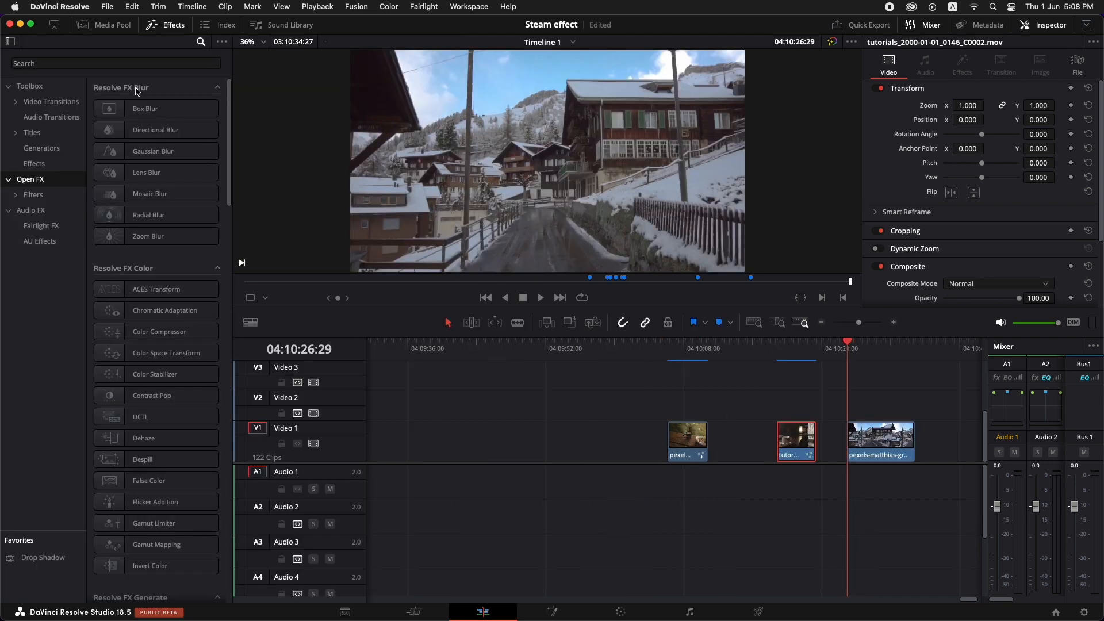
Search the effects for 'fast' and select the village clip carrying Fast Noise to see its settings
text(fast)
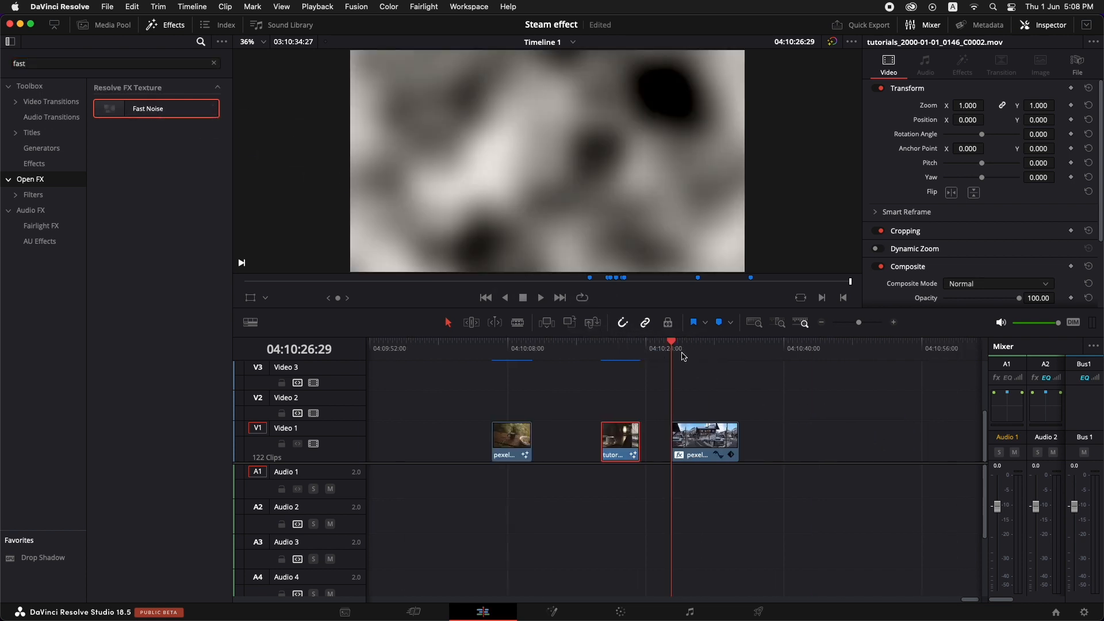
click(704, 441)
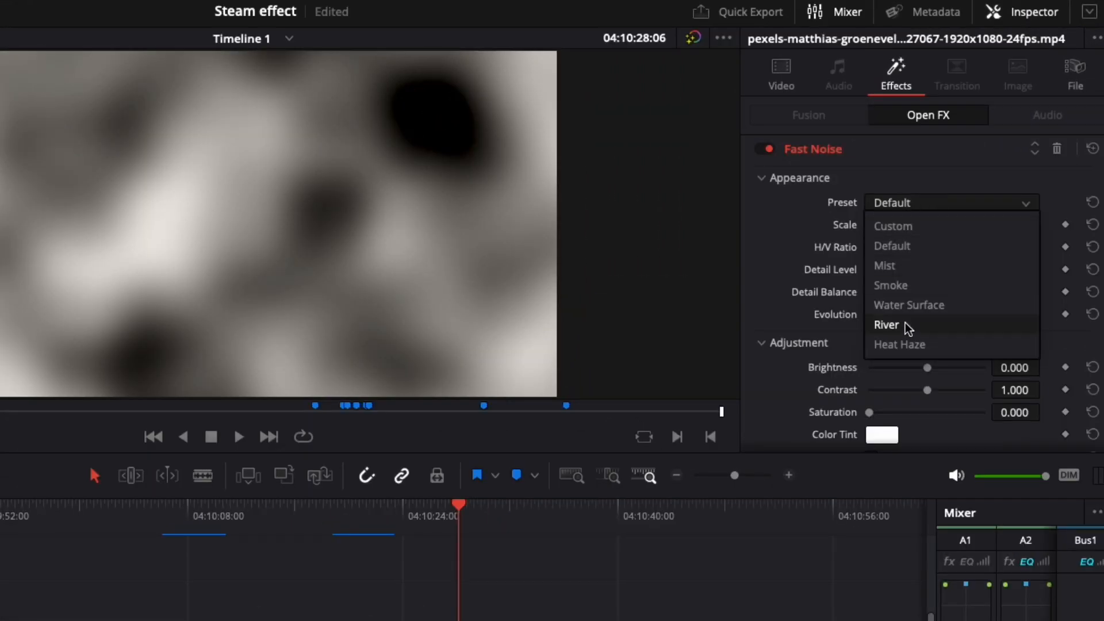
Try the Water Surface then Mist noise presets while previewing the clip
click(909, 305)
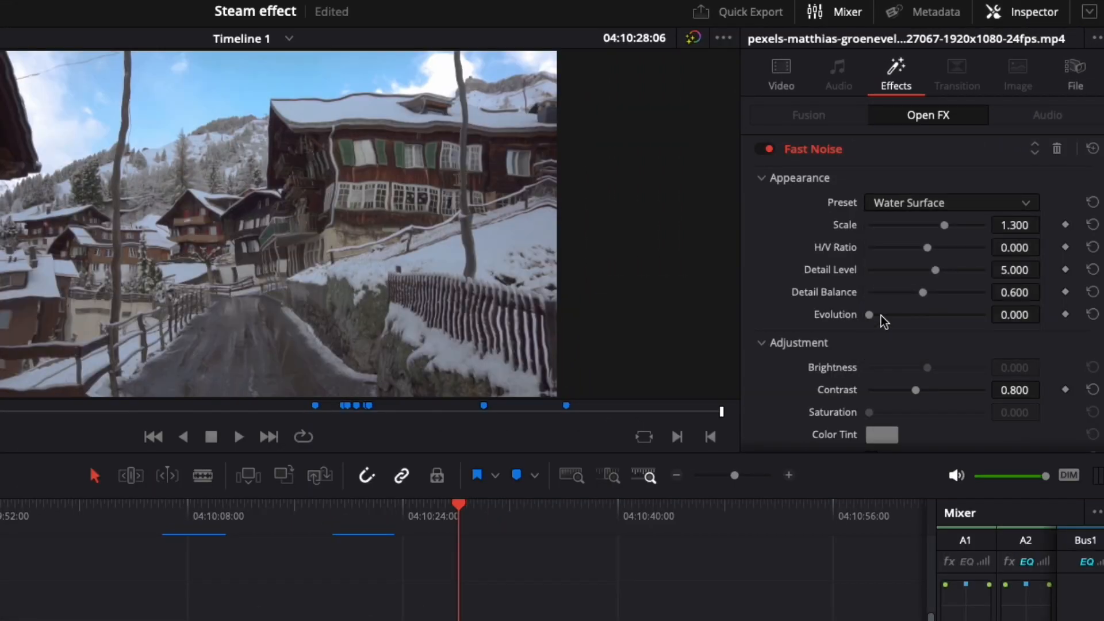
click(238, 437)
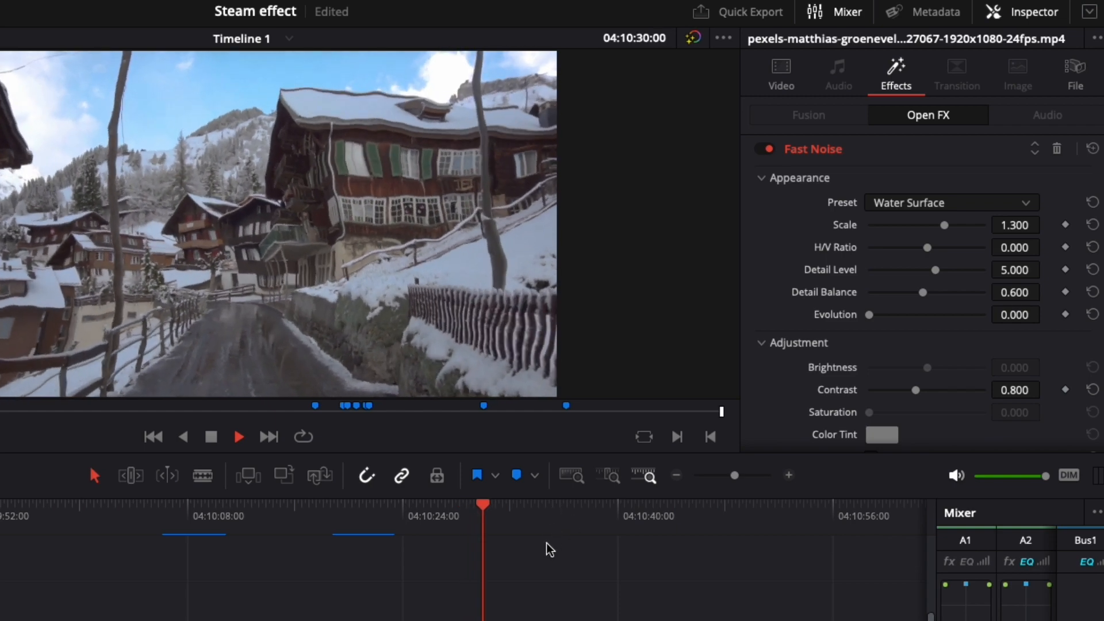
click(950, 202)
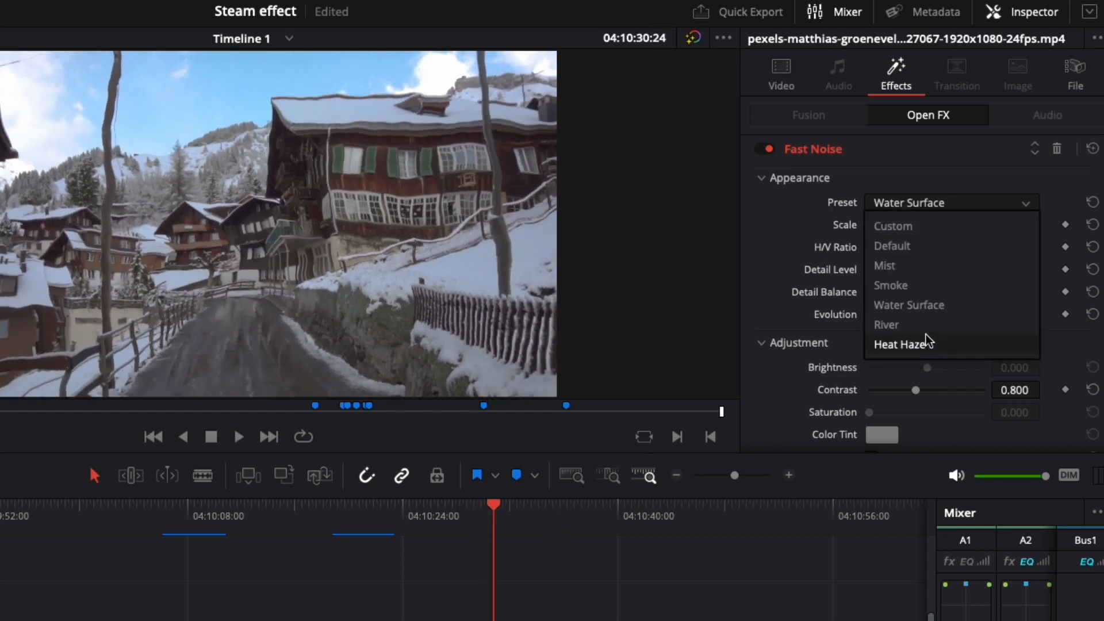
click(884, 266)
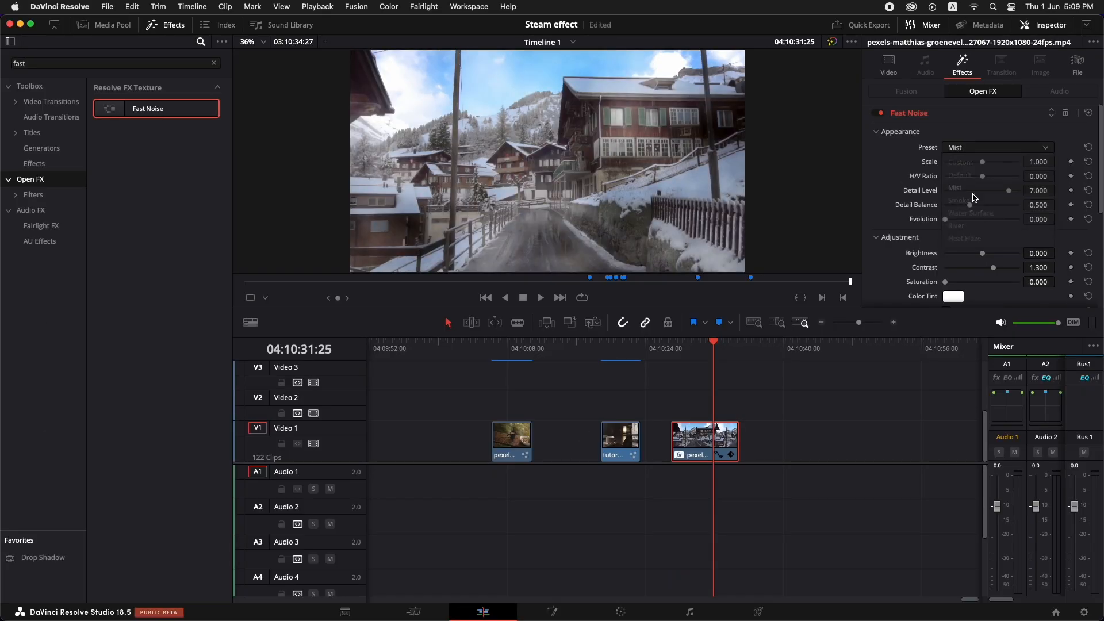
Settle on the Smoke preset for white fog over the street
click(540, 297)
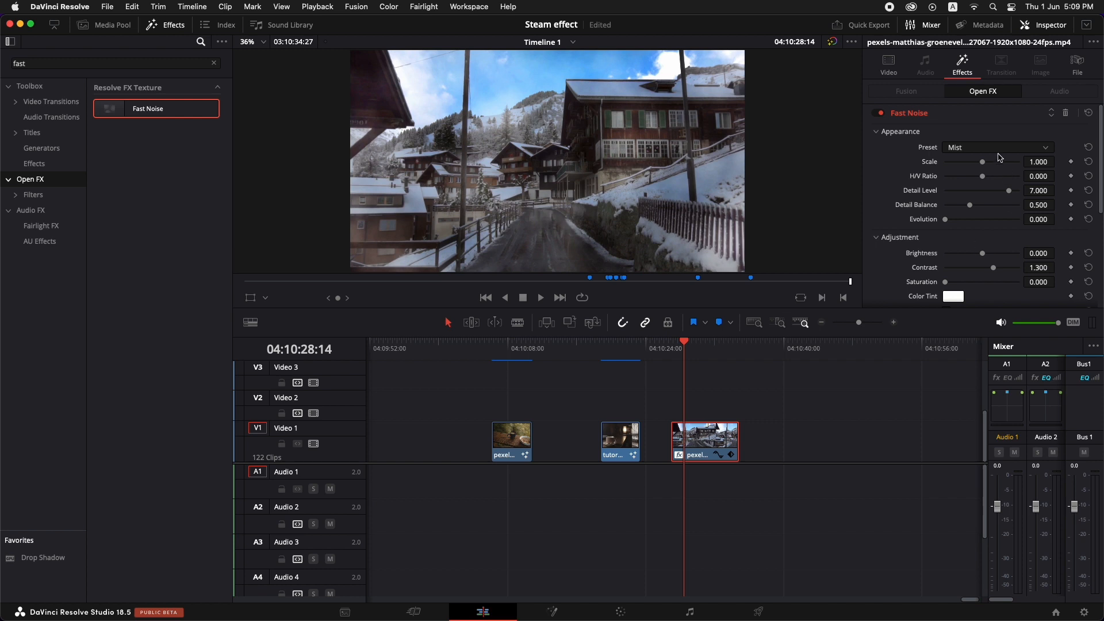
click(996, 148)
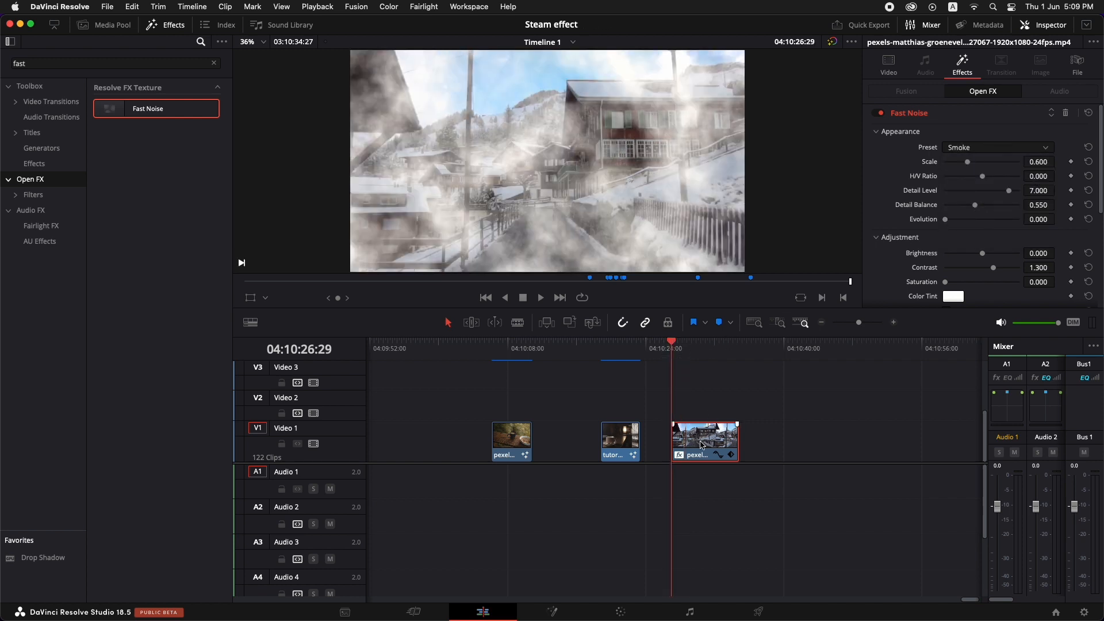
click(540, 296)
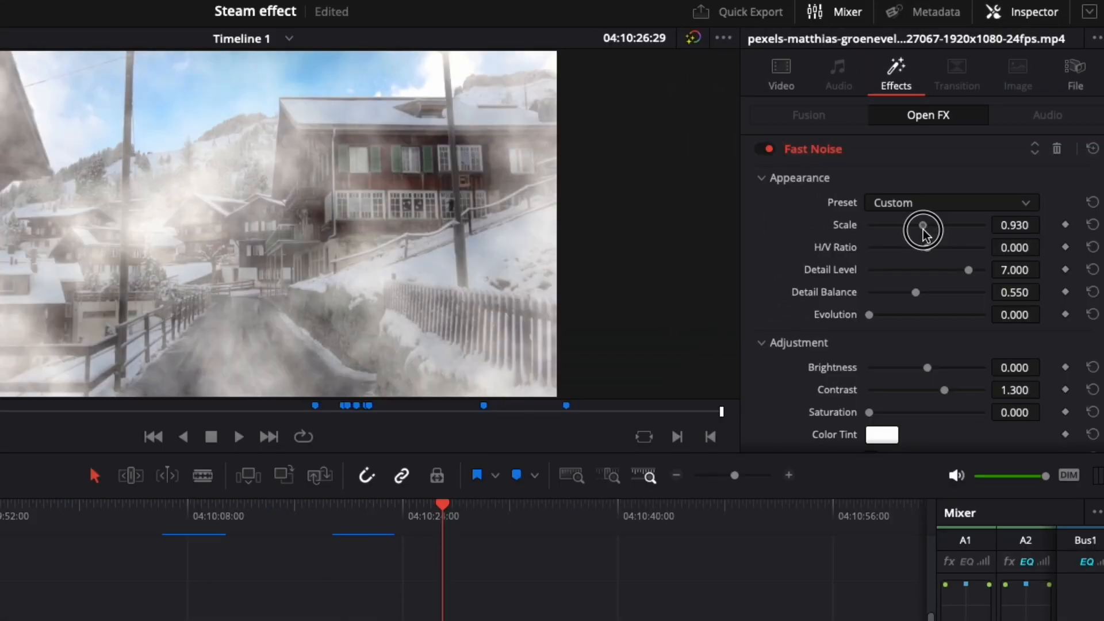
Set fog scale to 1.240, detail level about 6.4, and brightness below zero
drag(921, 226, 939, 226)
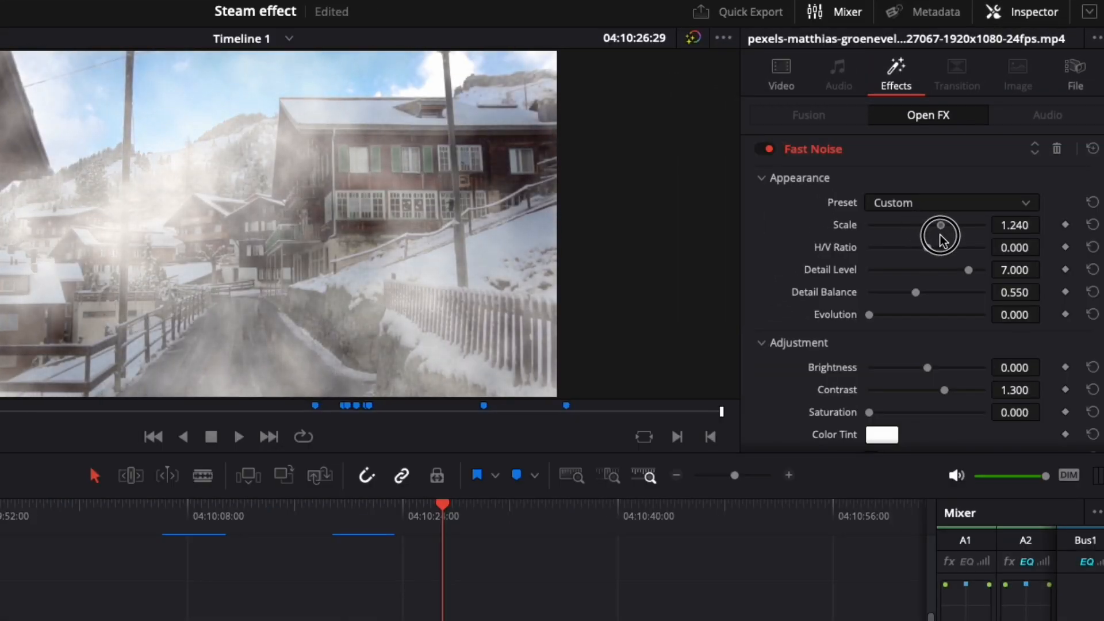
drag(940, 225, 969, 269)
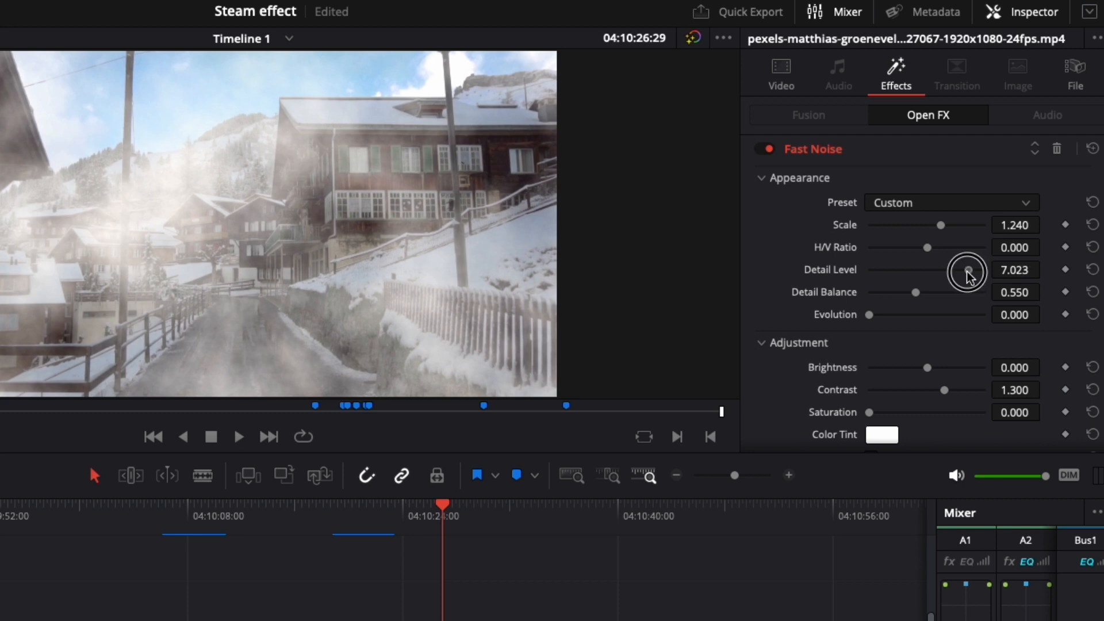
drag(967, 274, 959, 270)
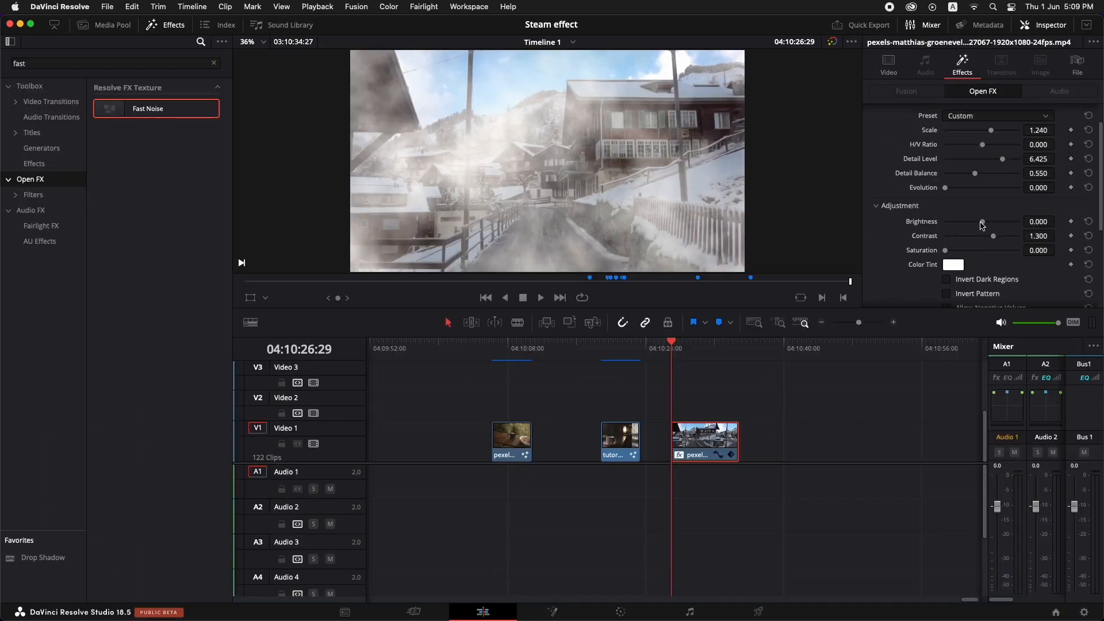
drag(993, 222, 973, 222)
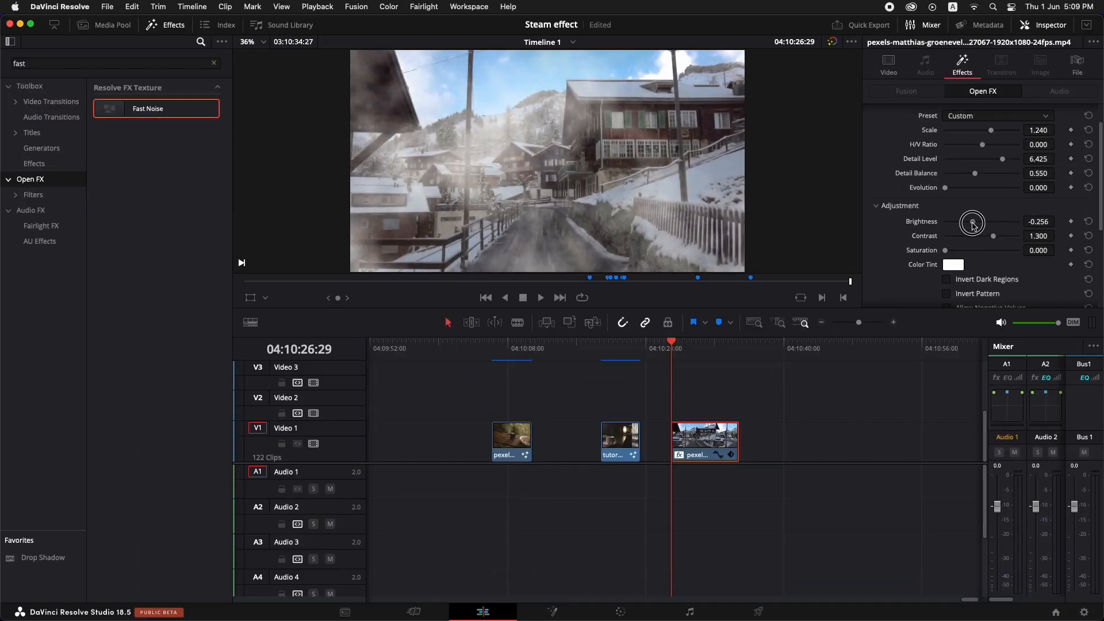
click(539, 296)
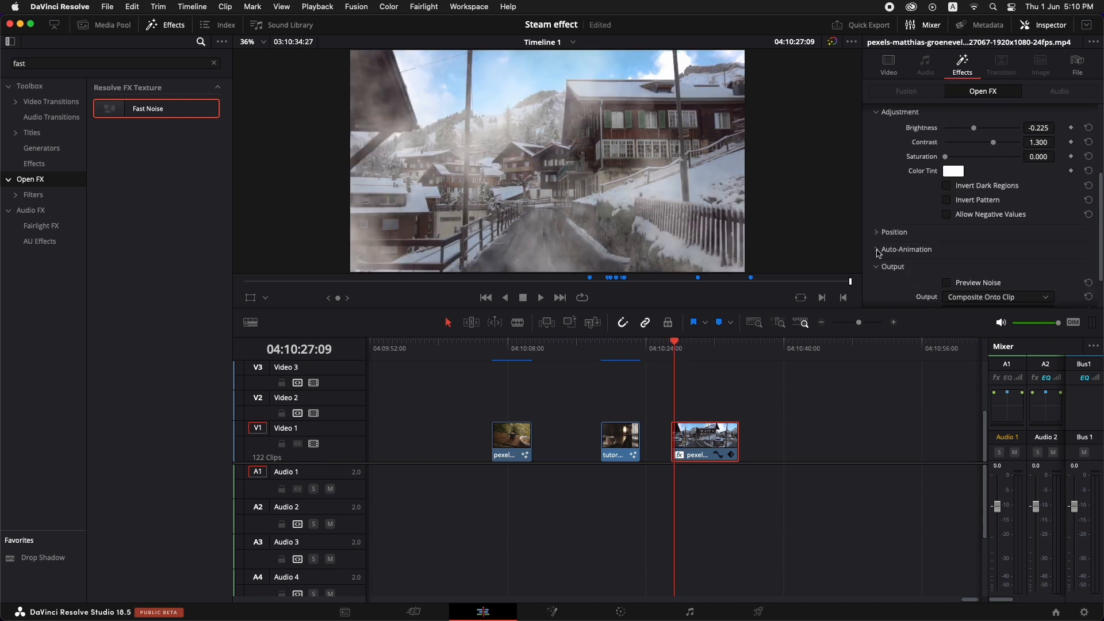
Enable Auto-Animation with seethe lowered to about 0.101
click(905, 250)
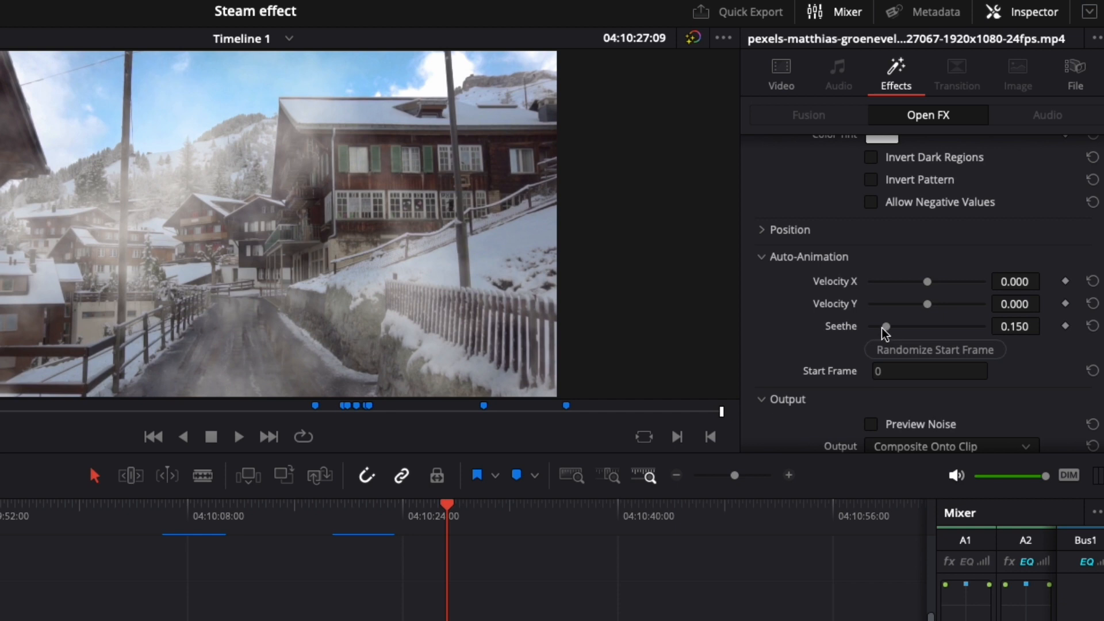
click(238, 437)
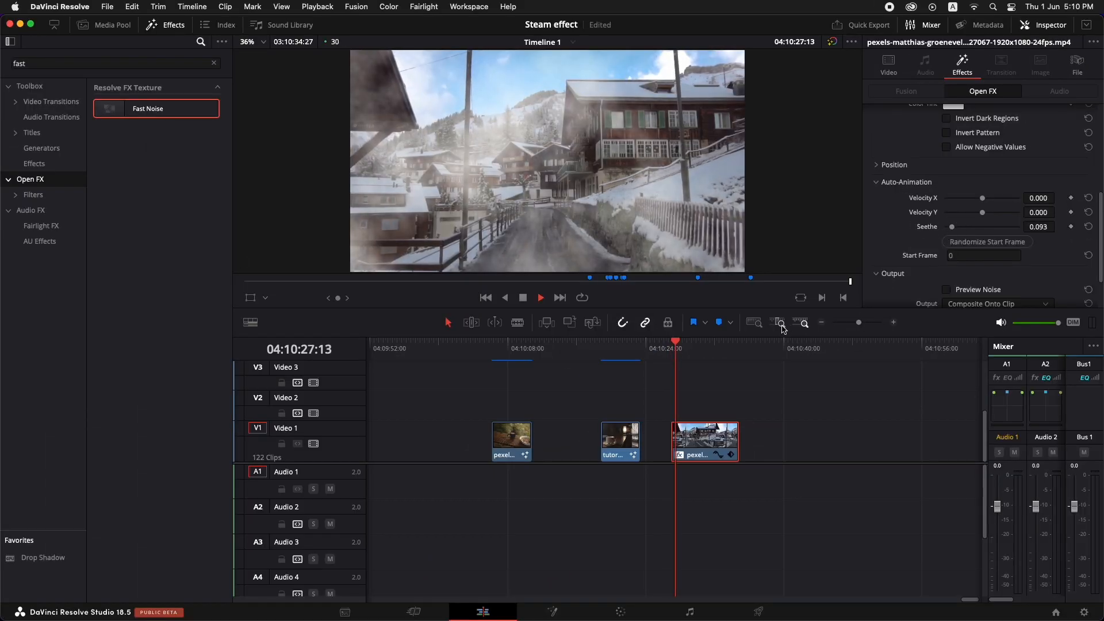
click(541, 297)
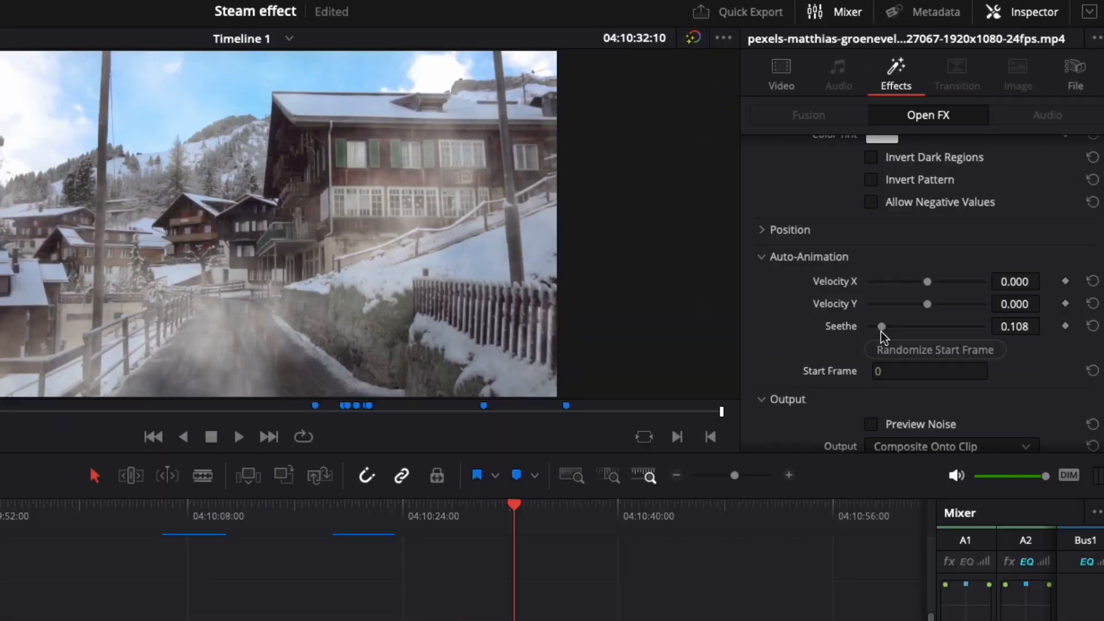
drag(882, 326, 883, 326)
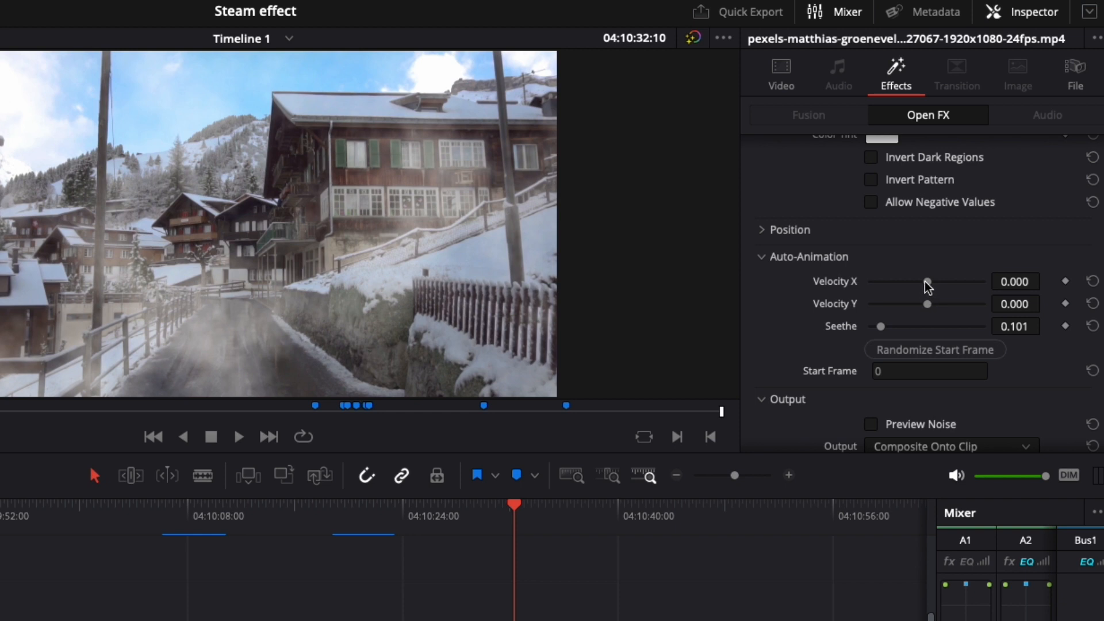
Give Velocity X a negative value so the fog drifts sideways
drag(929, 281, 925, 281)
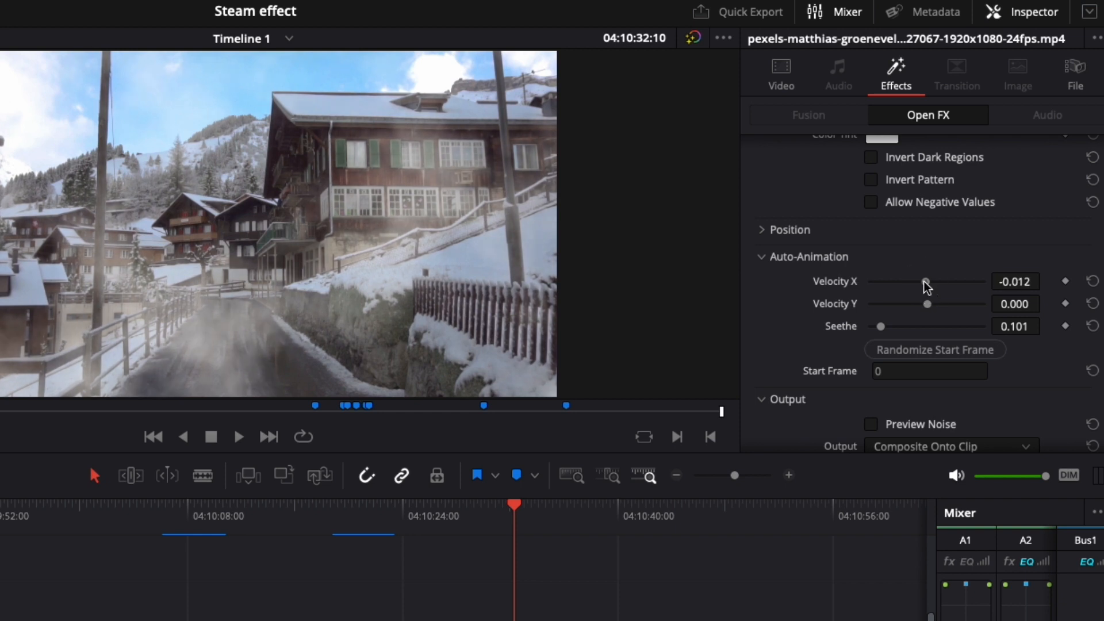
drag(926, 281, 922, 282)
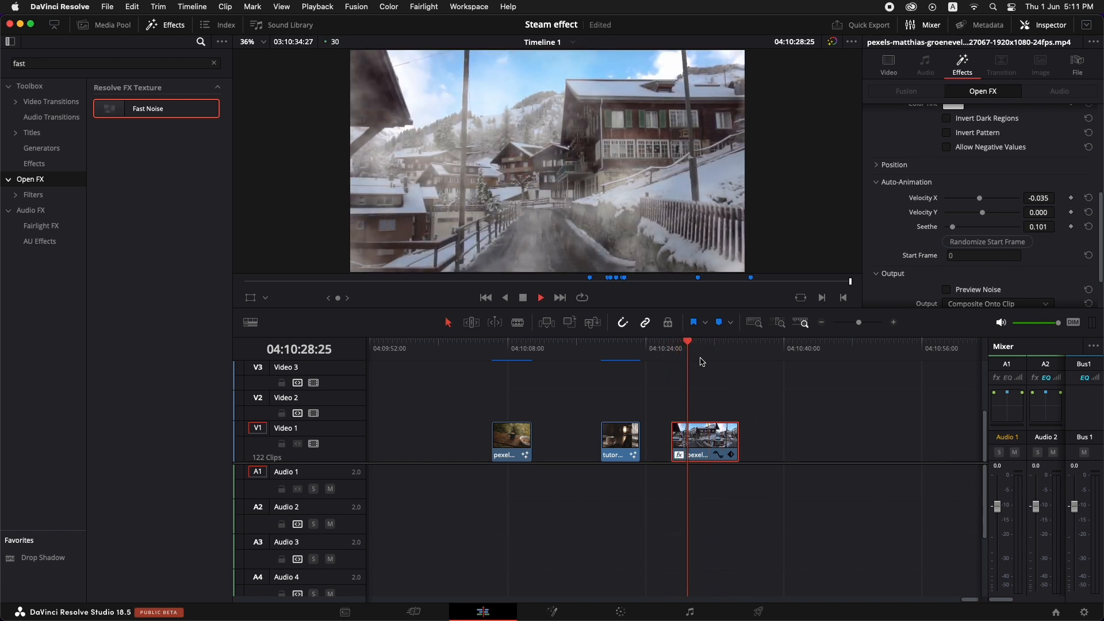
Keyframe the fog scale larger at a later frame and preview the growth from the start
click(705, 347)
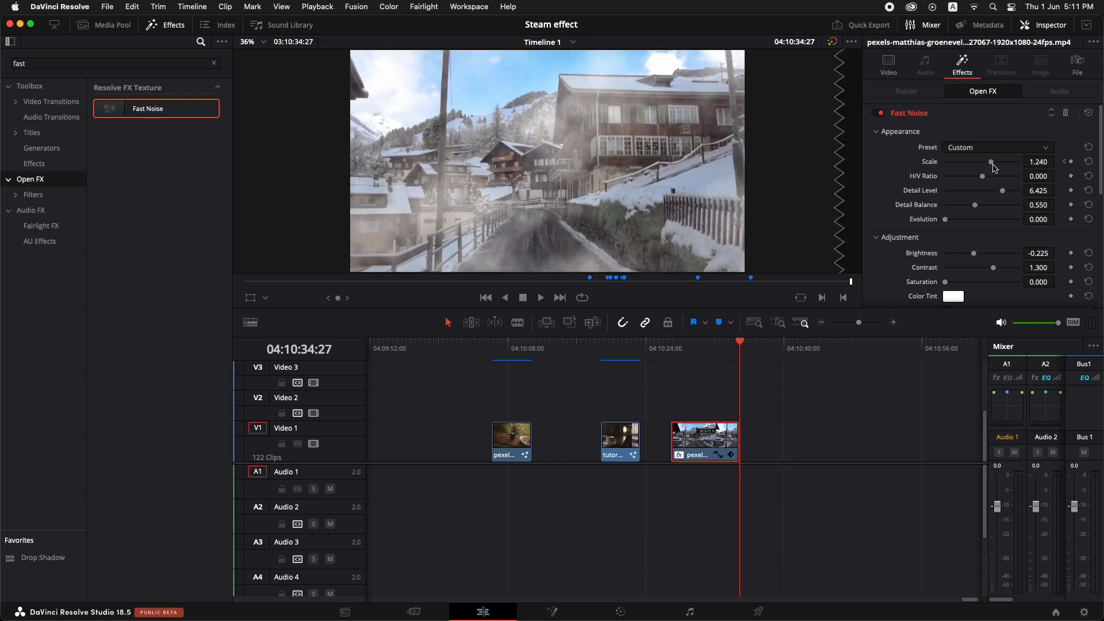
drag(991, 162, 993, 162)
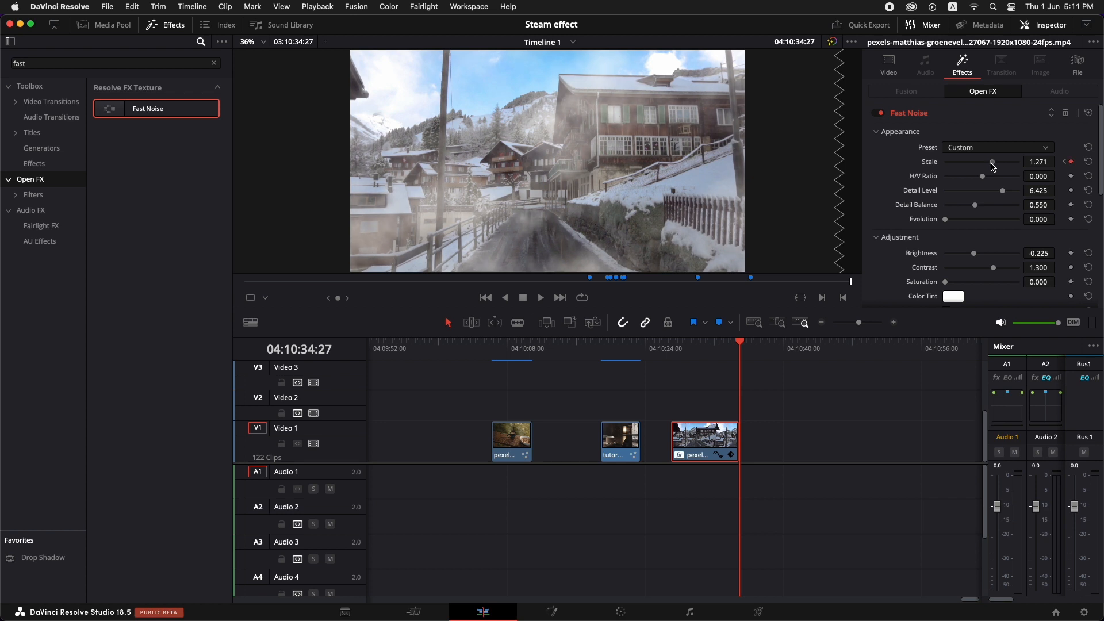
drag(991, 163, 1016, 173)
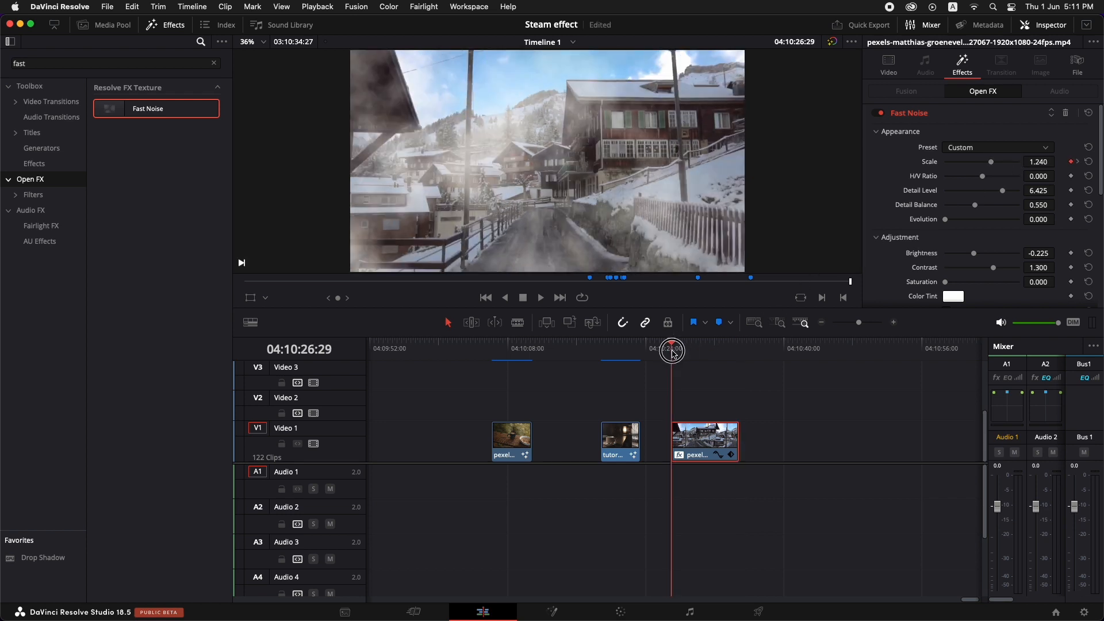
click(540, 296)
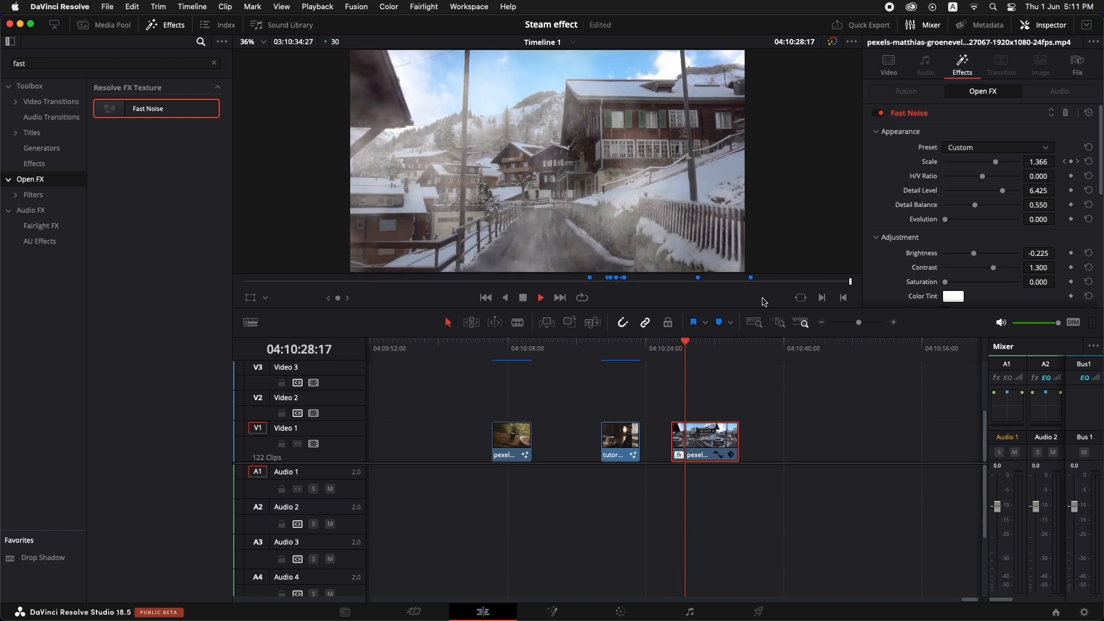